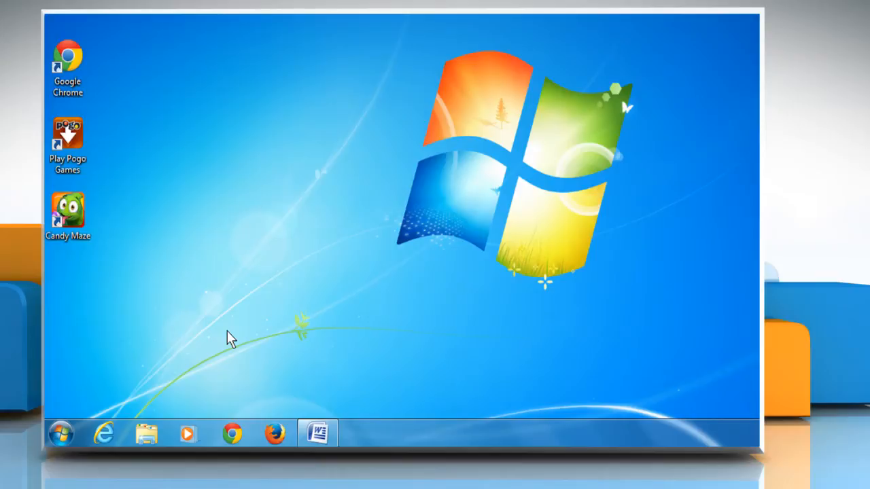
{"action": "mouse_move", "coordinate": [165, 374]}
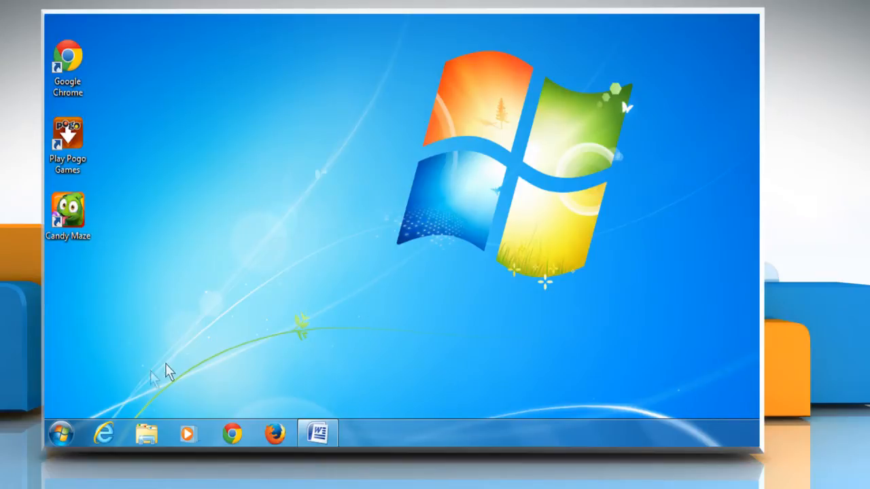
Locate Launch Candy Maze under All Programs > PogoDGC > Games and bring up its shortcut menu.
{"action": "left_click", "coordinate": [61, 435]}
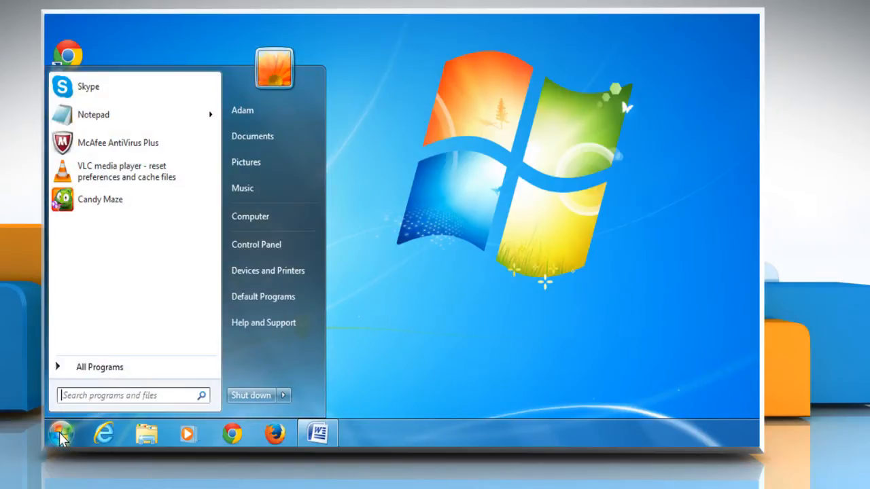
{"action": "mouse_move", "coordinate": [99, 367]}
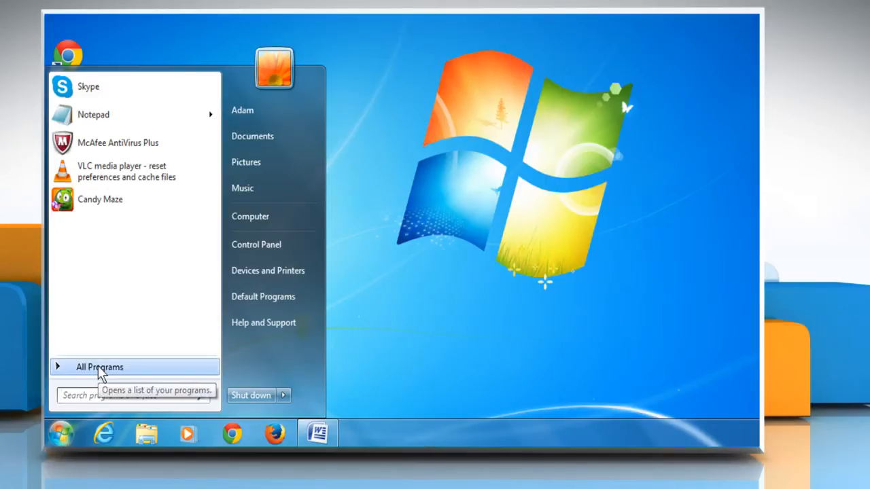
{"action": "left_click", "coordinate": [99, 367]}
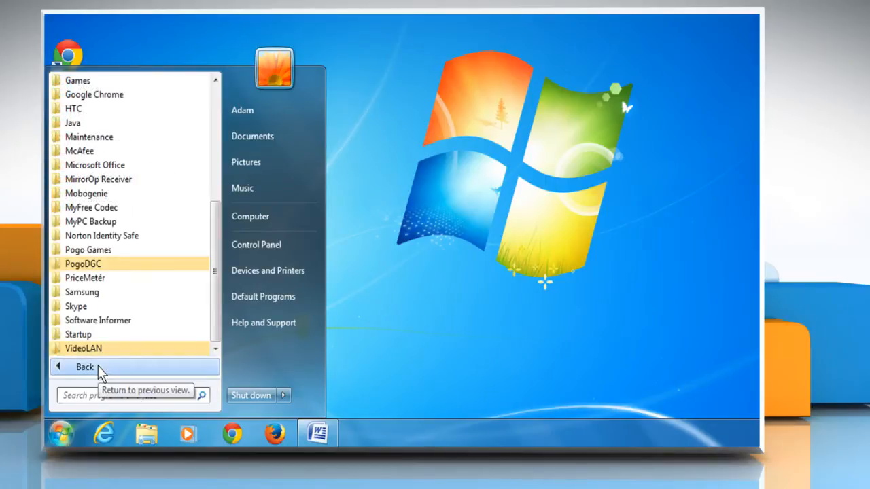
{"action": "left_click", "coordinate": [83, 264]}
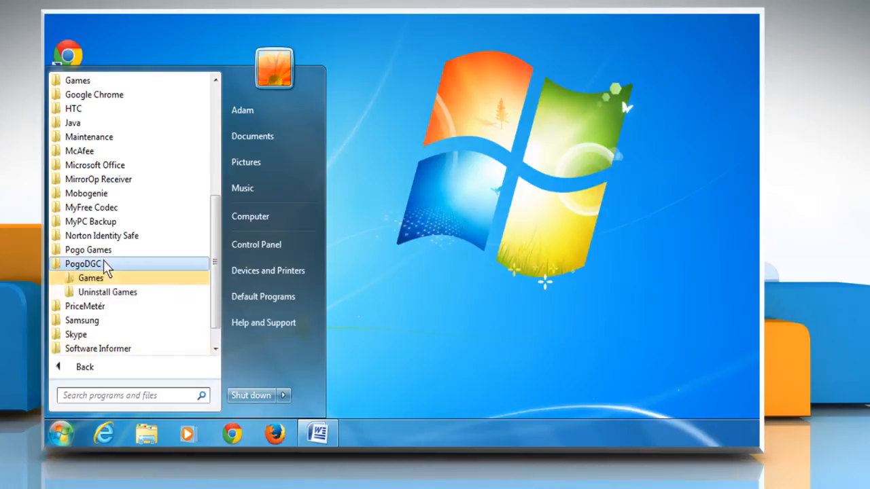
{"action": "left_click", "coordinate": [90, 277]}
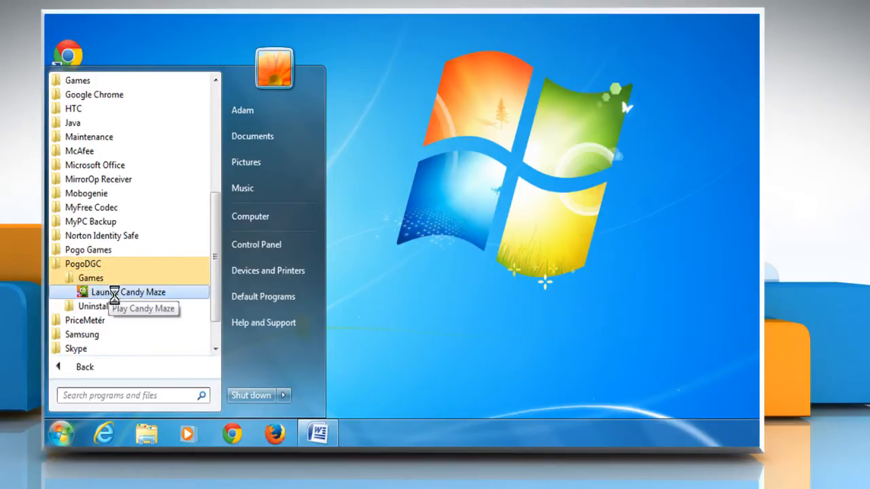
{"action": "right_click", "coordinate": [116, 291]}
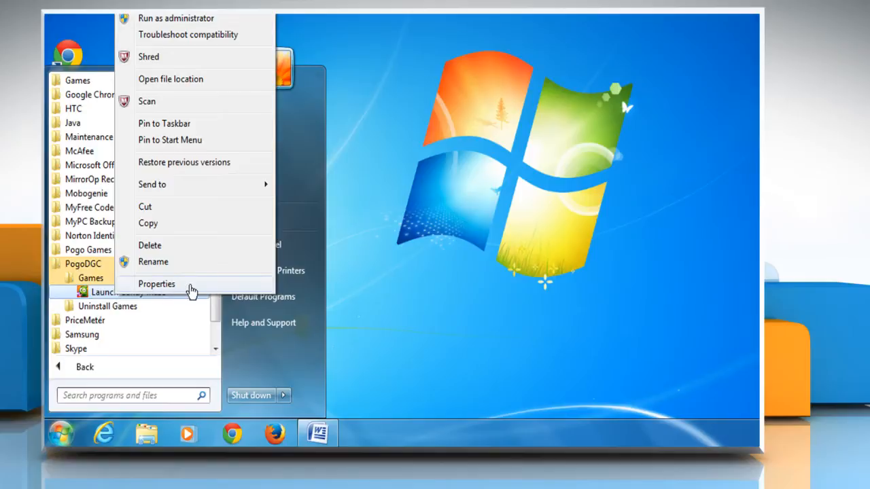
In the shortcut's Properties, enable 'Run this program in compatibility mode for' on the Compatibility page.
{"action": "left_click", "coordinate": [156, 284]}
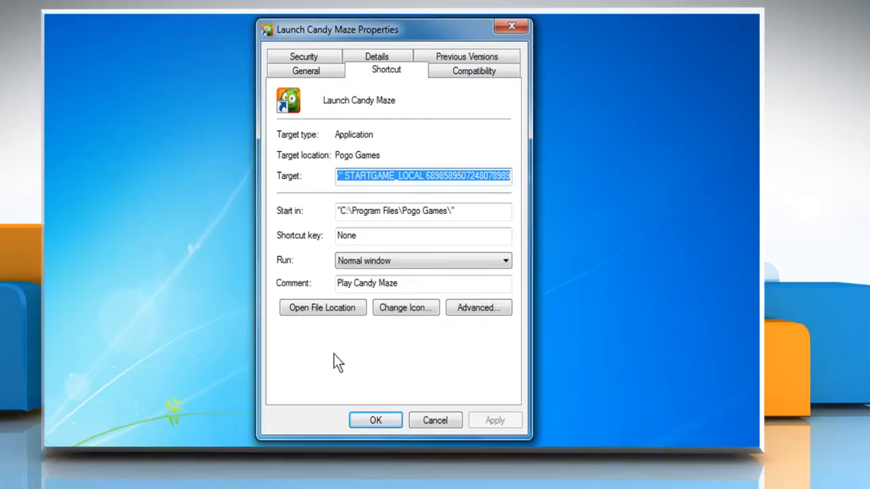
{"action": "left_click", "coordinate": [473, 70]}
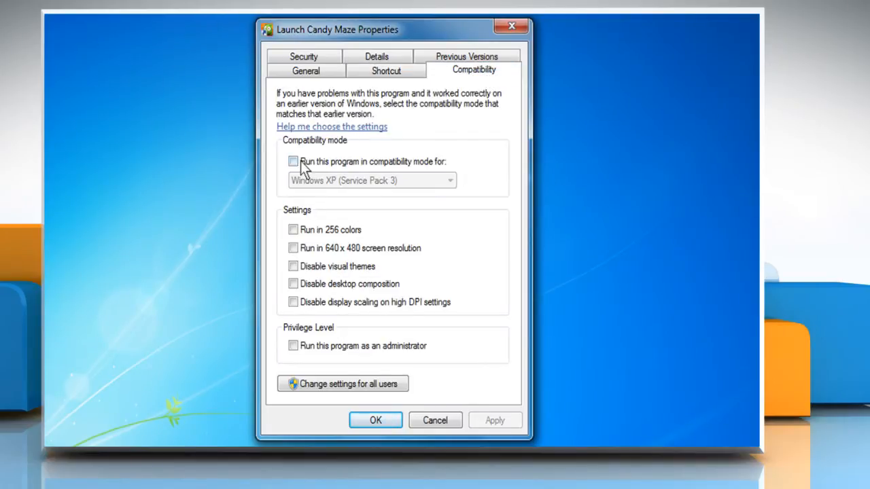
{"action": "left_click", "coordinate": [294, 161]}
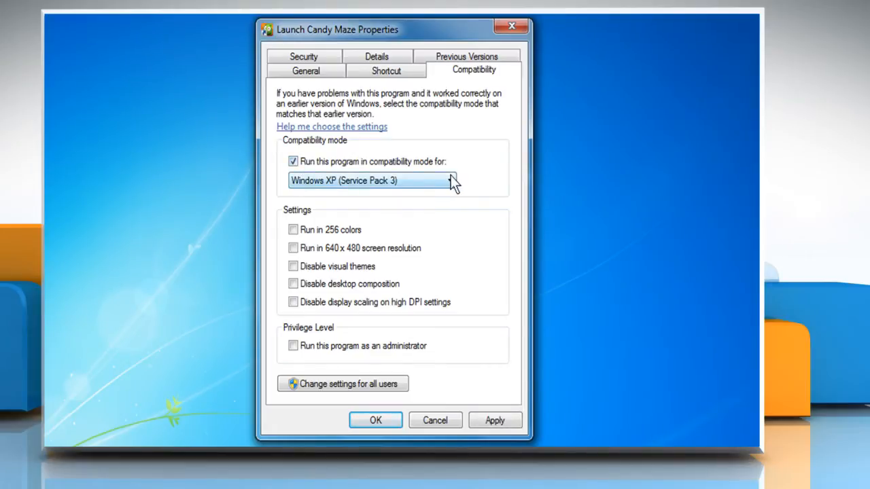
Choose Windows XP (Service Pack 2), enable Run as administrator, and confirm with OK.
{"action": "left_click", "coordinate": [450, 179]}
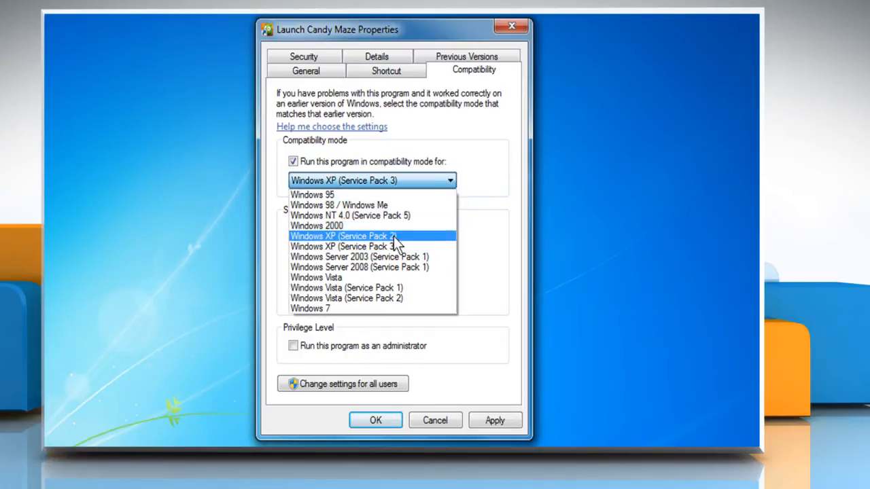
{"action": "left_click", "coordinate": [347, 246]}
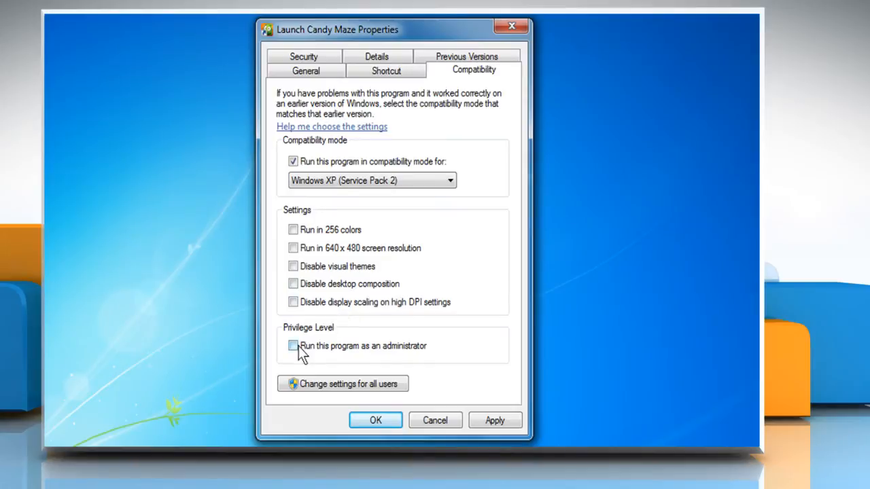
{"action": "left_click", "coordinate": [293, 345]}
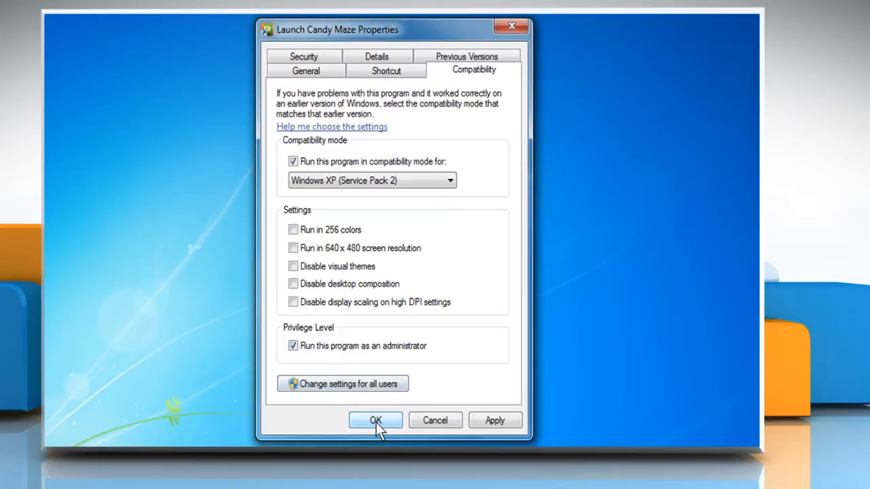
{"action": "left_click", "coordinate": [375, 420]}
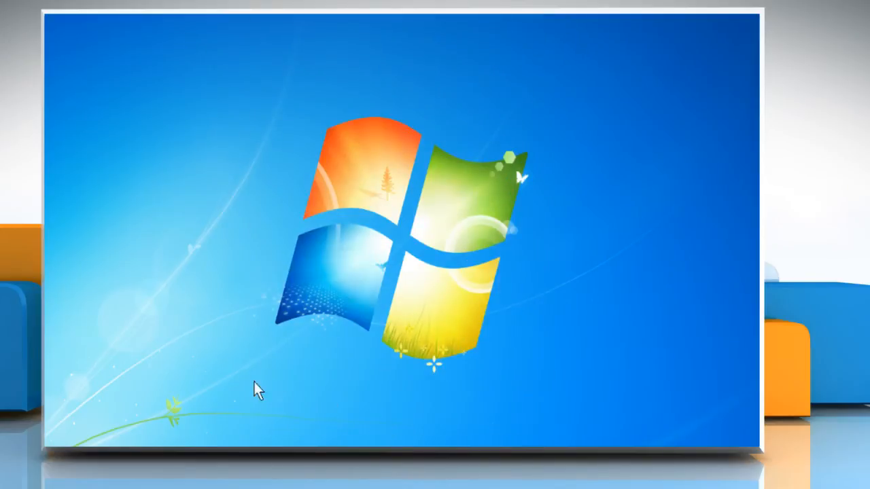